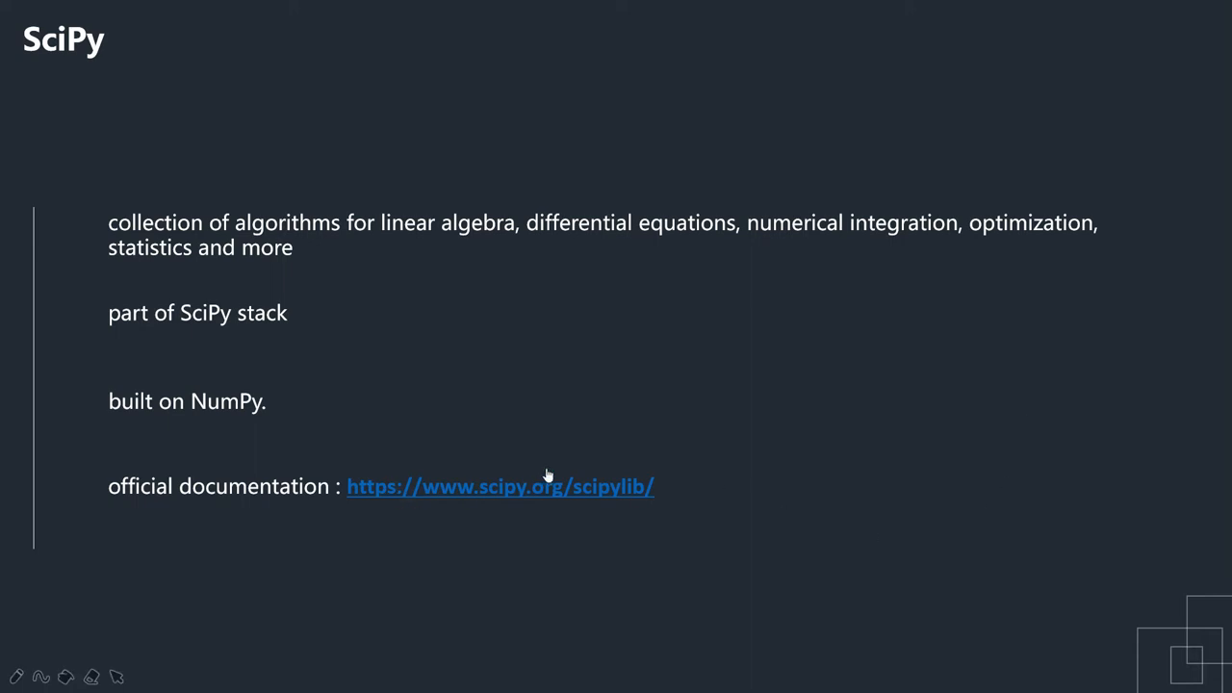
{"action": "mouse_move", "coordinate": [762, 493]}
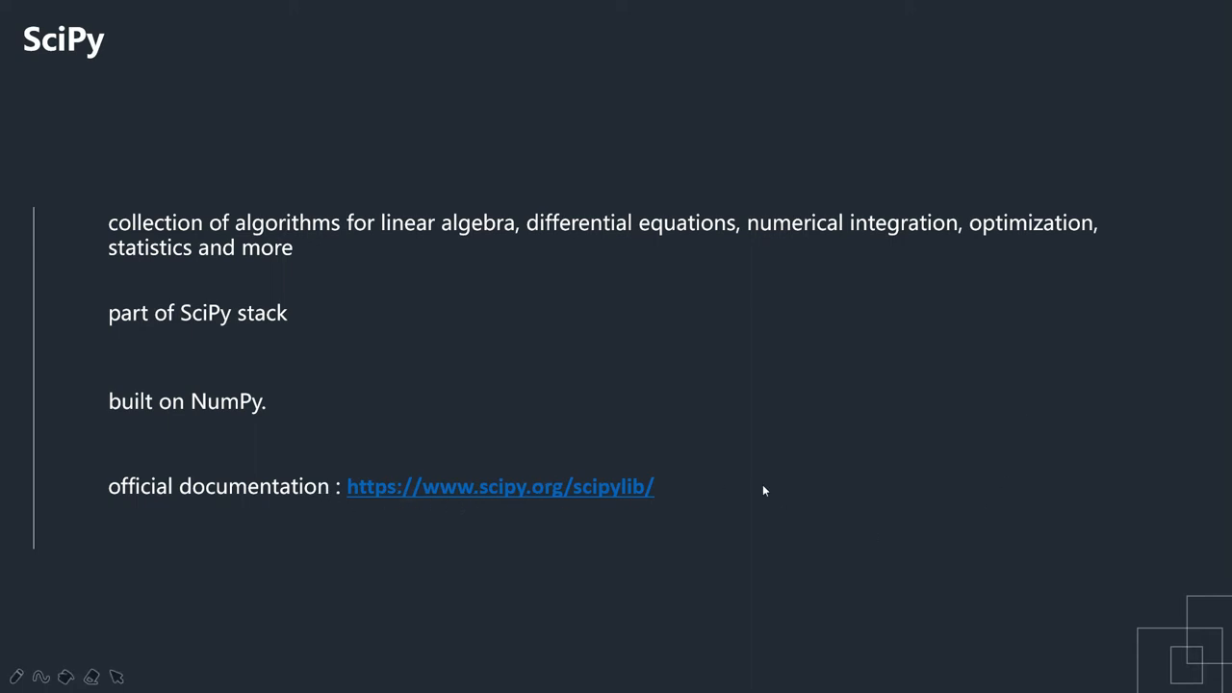
{"action": "mouse_move", "coordinate": [4, 454]}
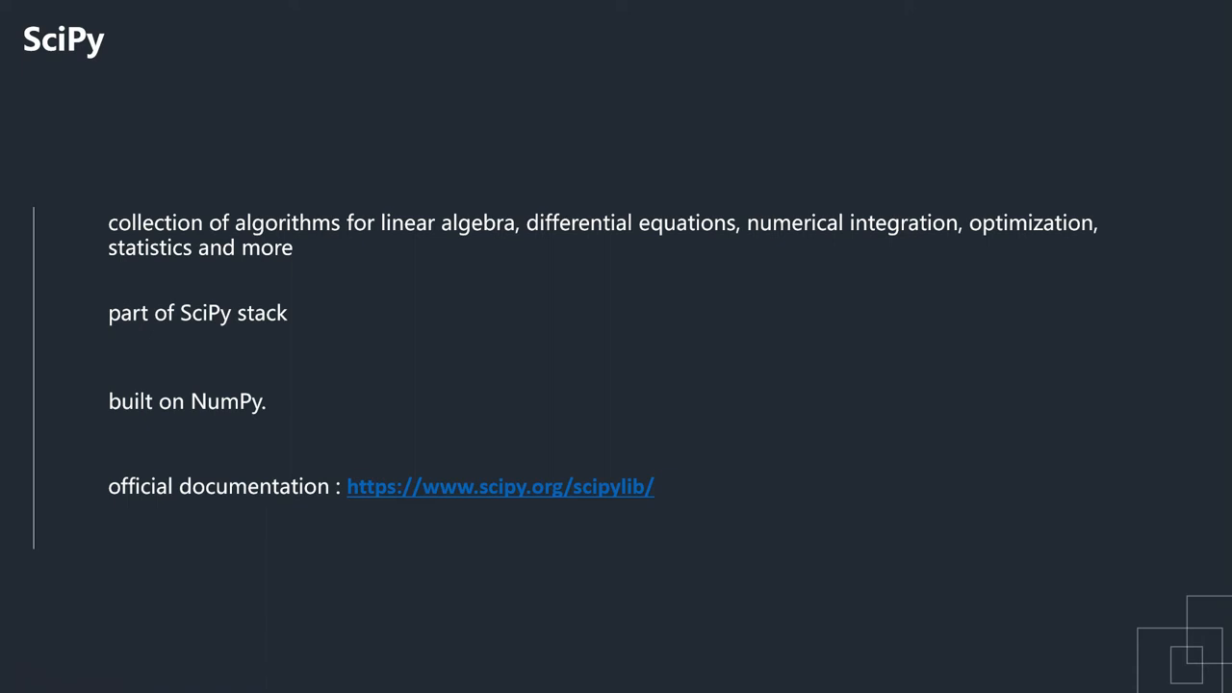
Advance the slideshow from the SciPy slide to the Pandas slide.
{"action": "key", "text": "Right"}
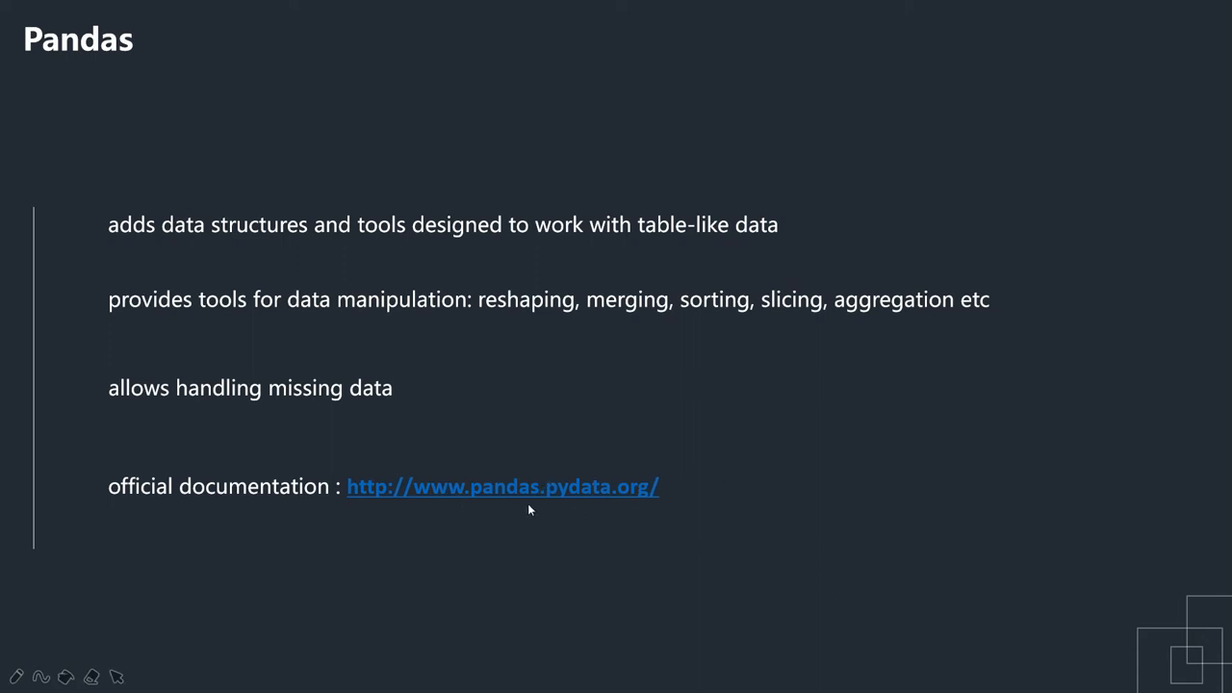
{"action": "mouse_move", "coordinate": [4, 414]}
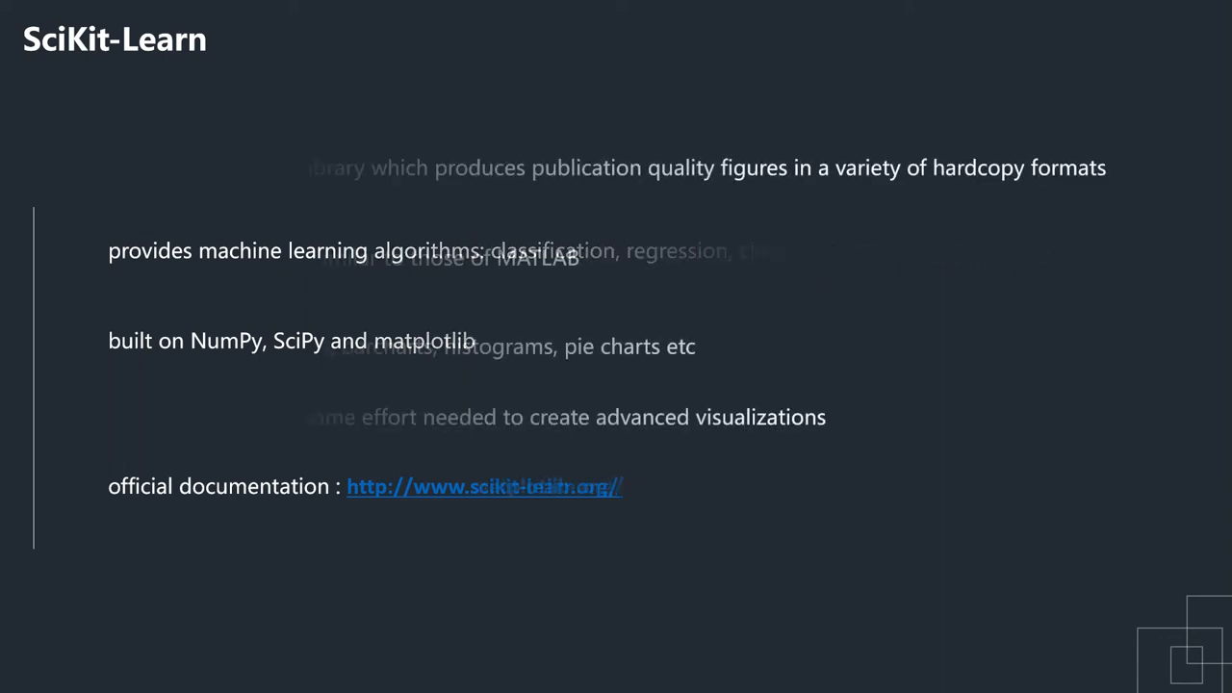
Advance through the Matplotlib slide and on to the Seaborn slide.
{"action": "key", "text": "Right"}
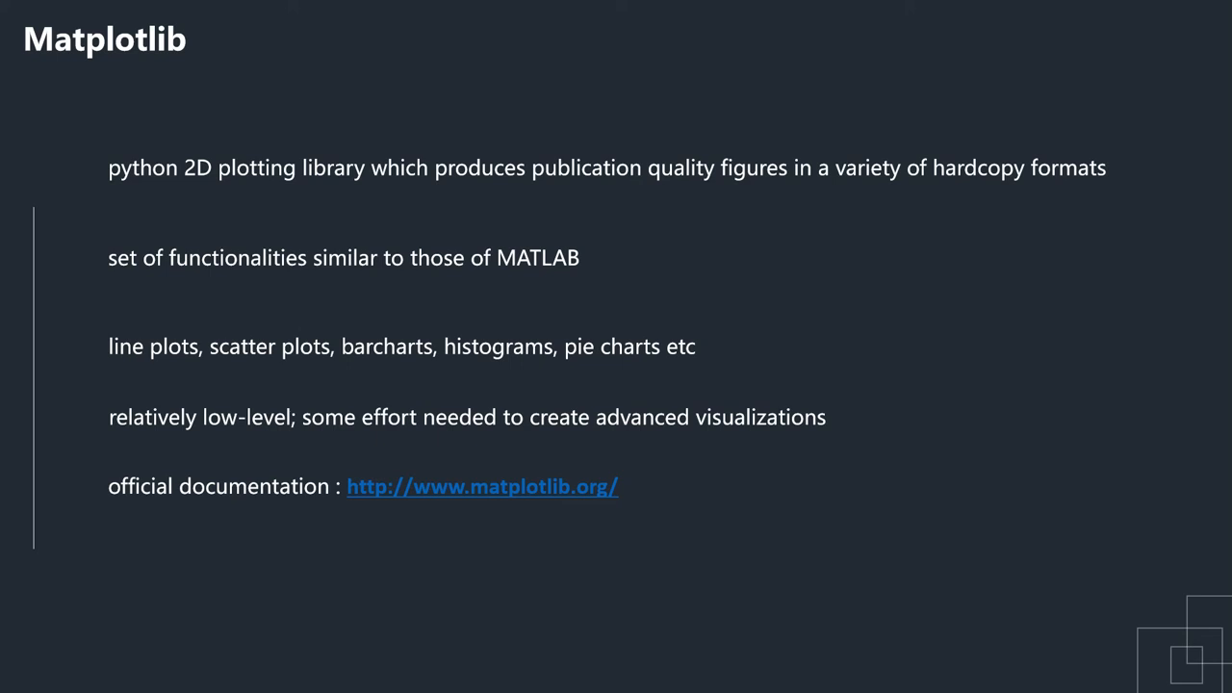
{"action": "key", "text": "Right"}
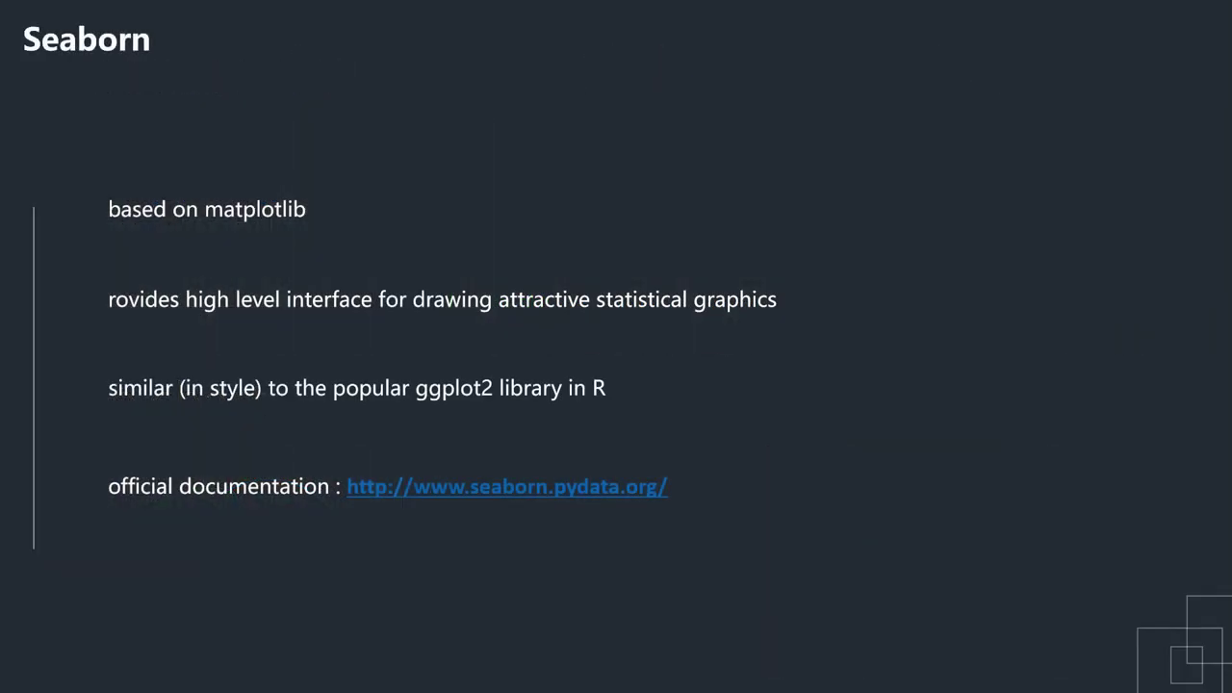